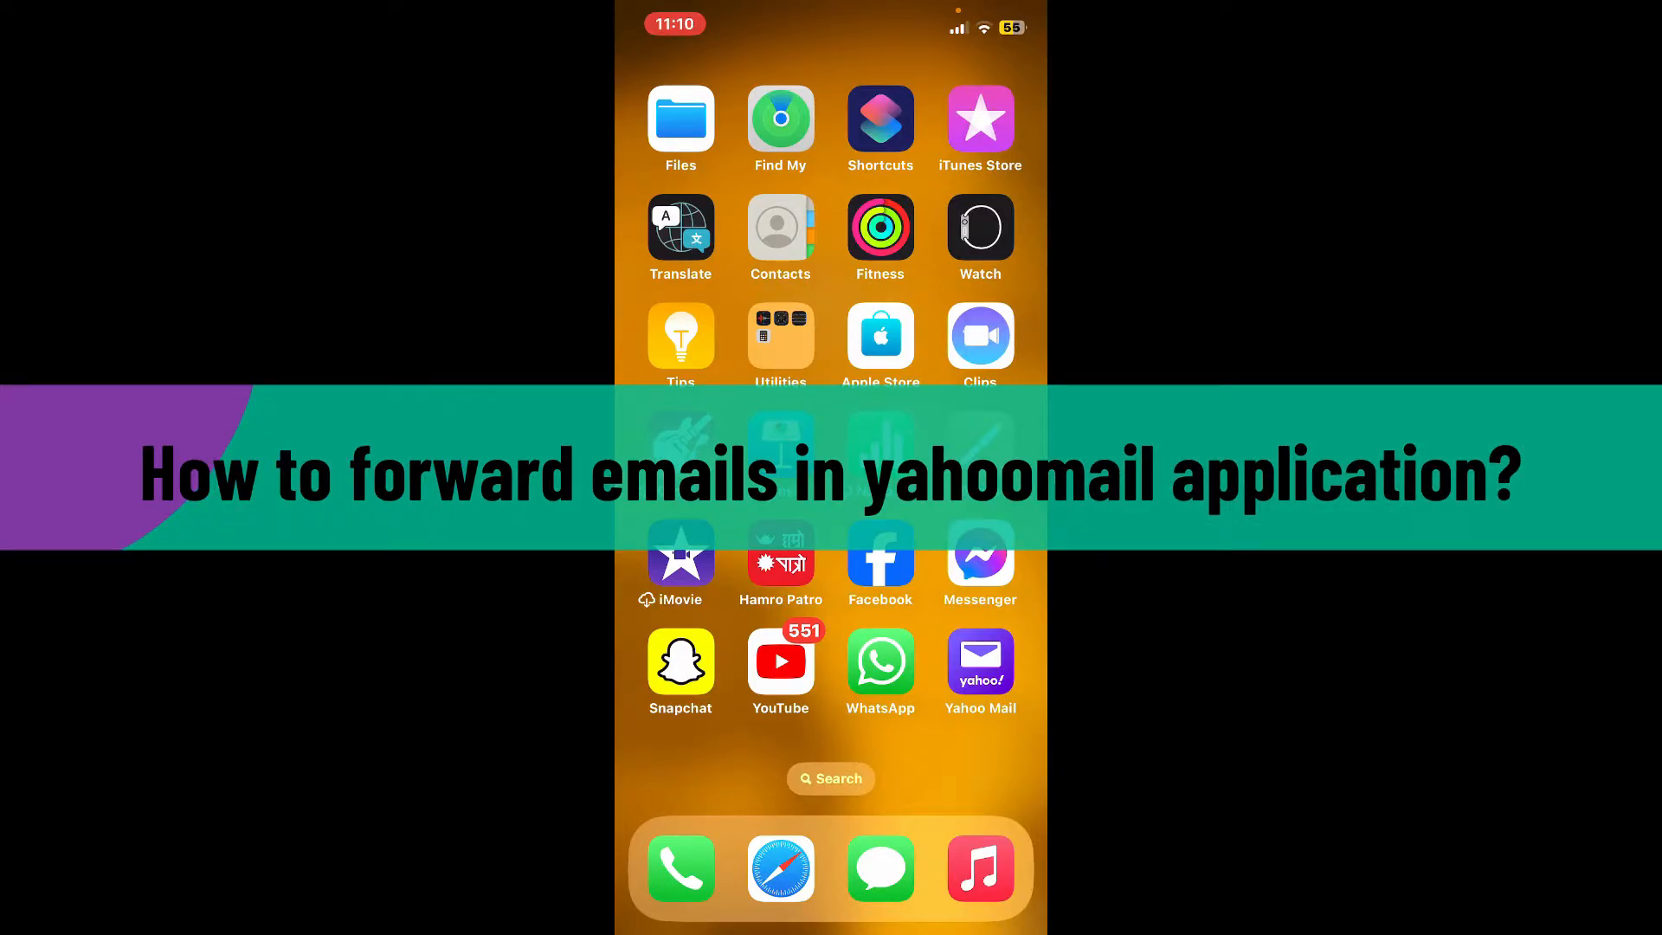
Step: Launch Yahoo Mail and show the More actions list for the Classmates.com email
{"action": "left_click", "coordinate": [978, 659]}
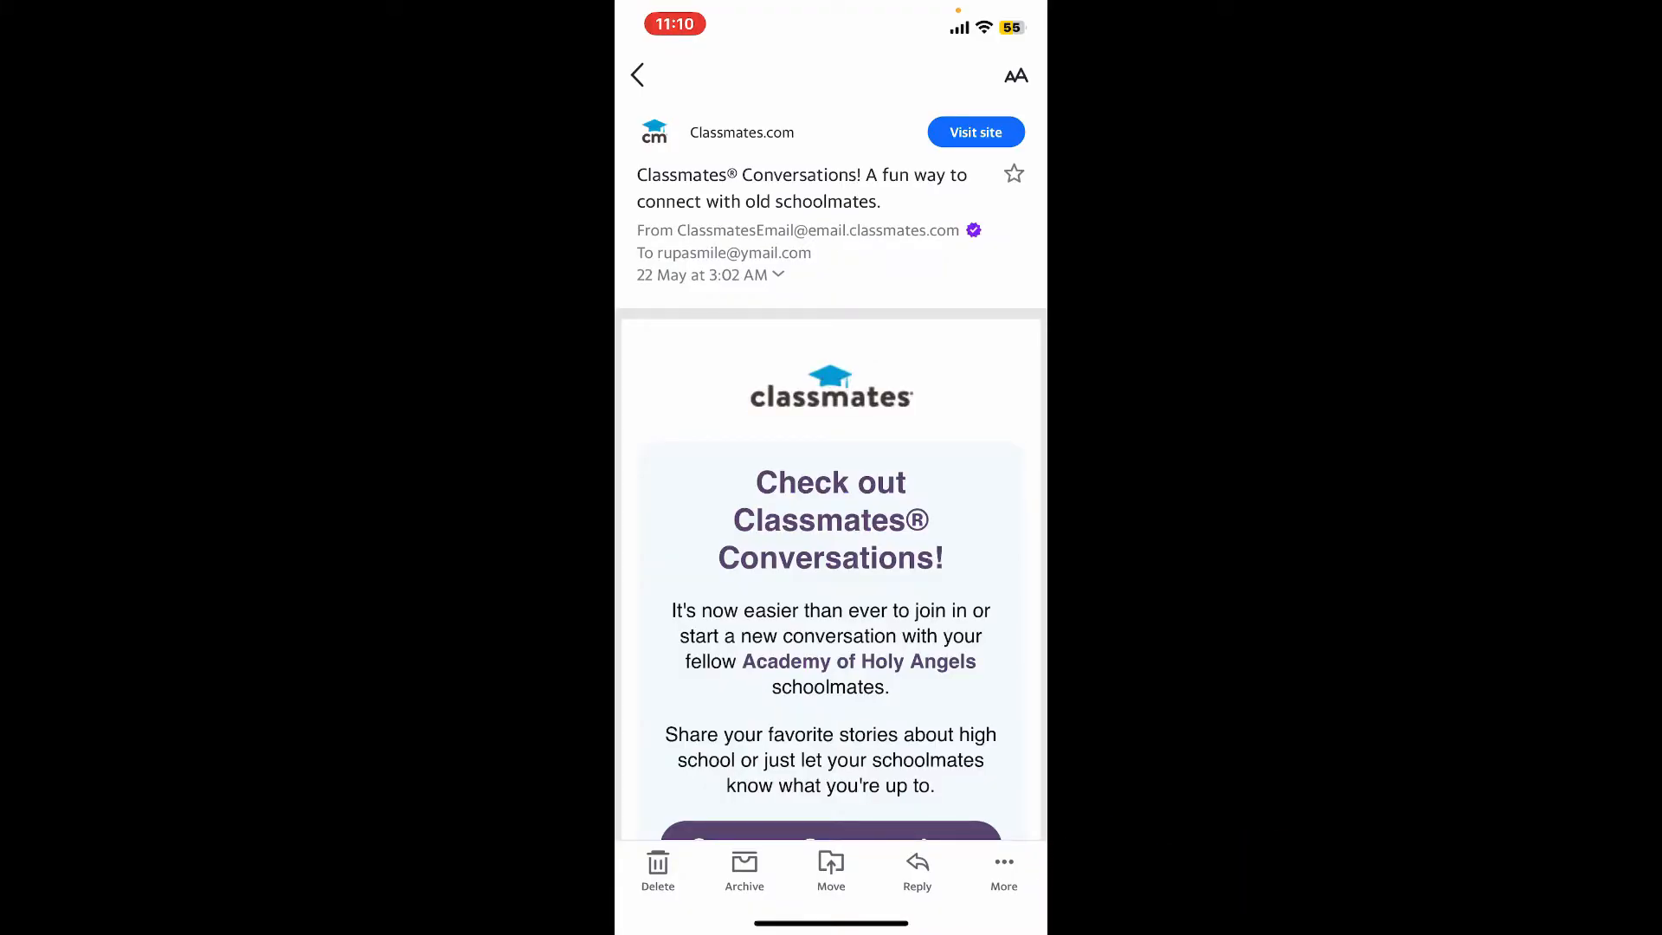
{"action": "left_click", "coordinate": [1002, 869]}
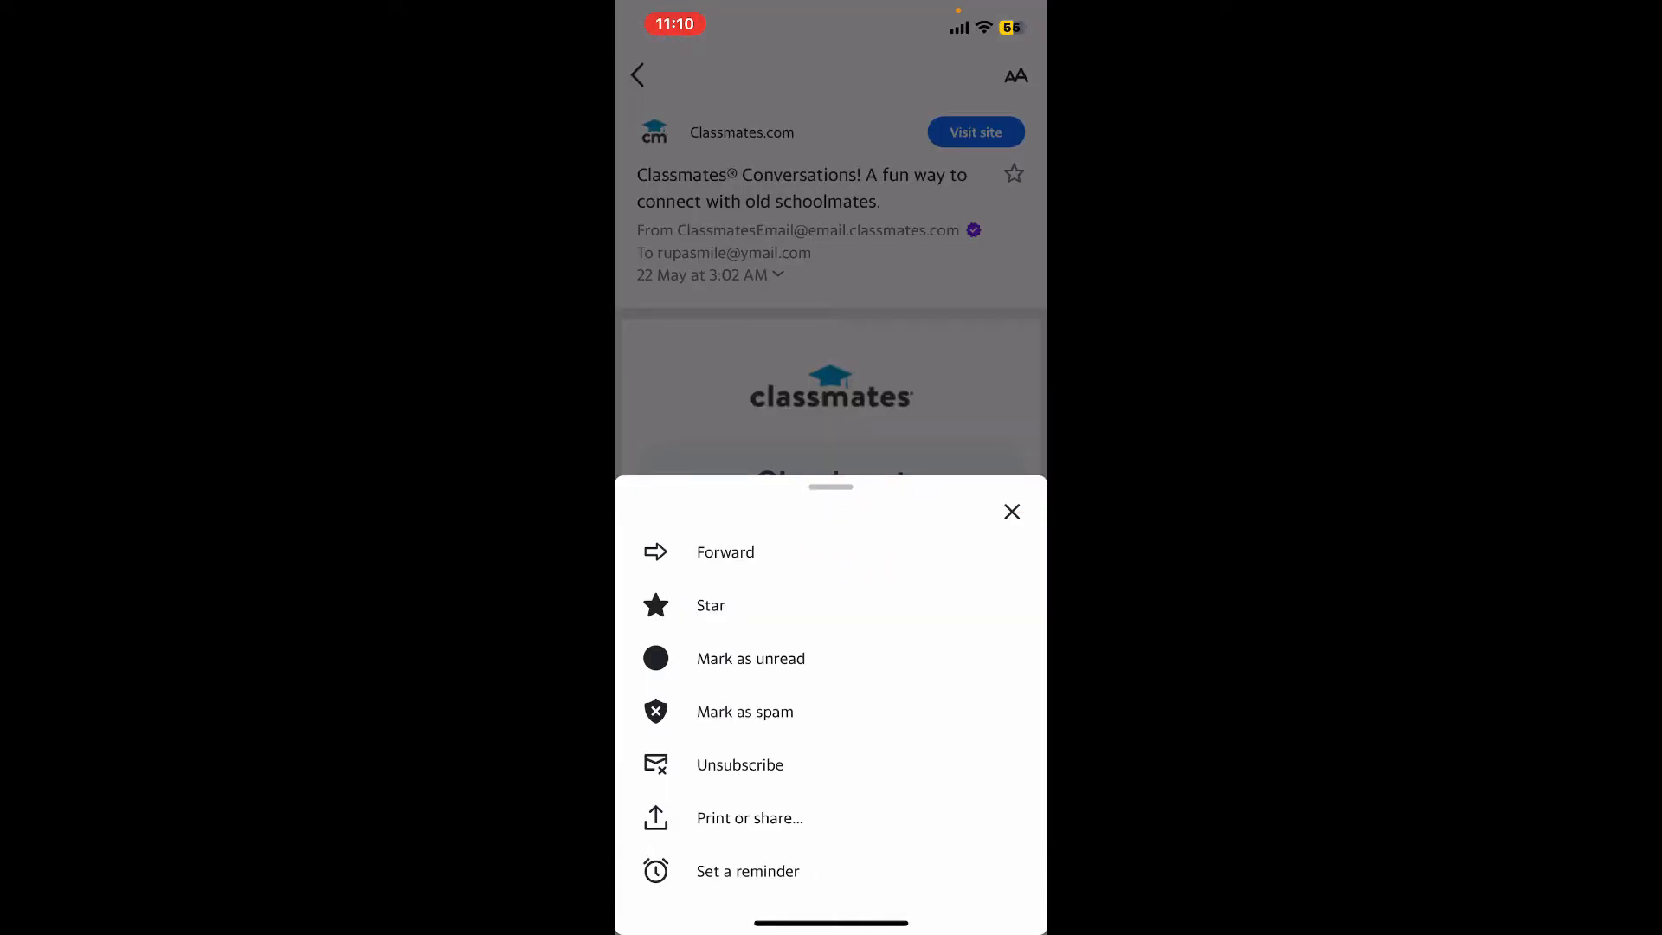
Step: Forward the Classmates Conversations email to the recipient and send it
{"action": "left_click", "coordinate": [725, 550]}
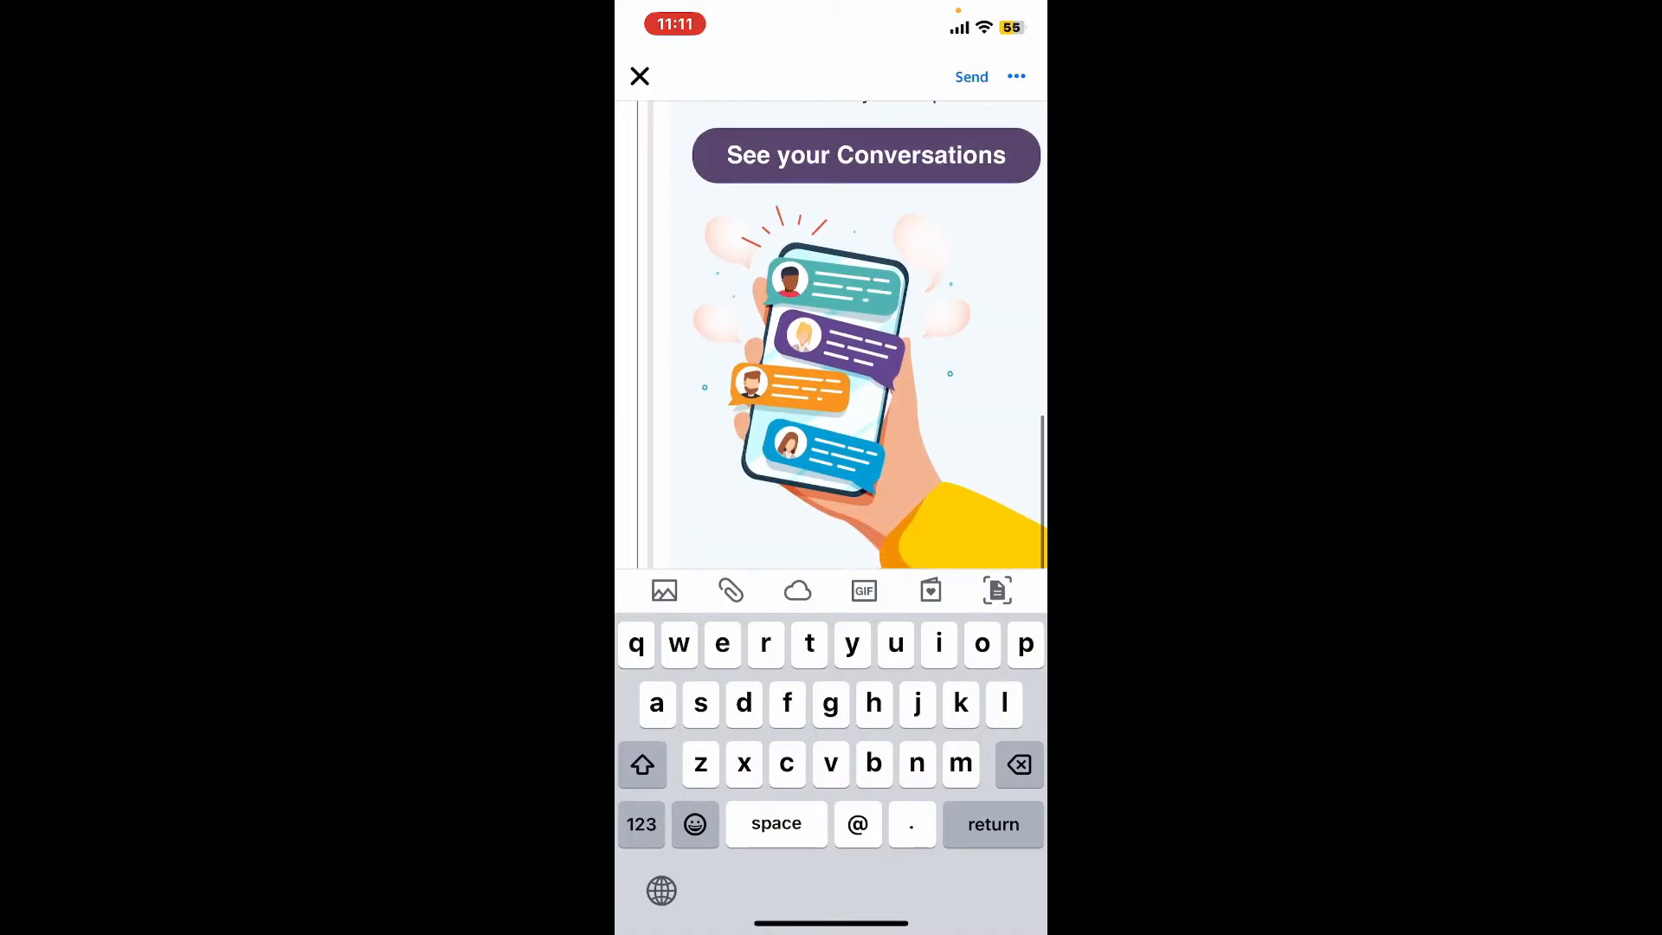
{"action": "scroll", "scroll_direction": "down", "scroll_amount": 3}
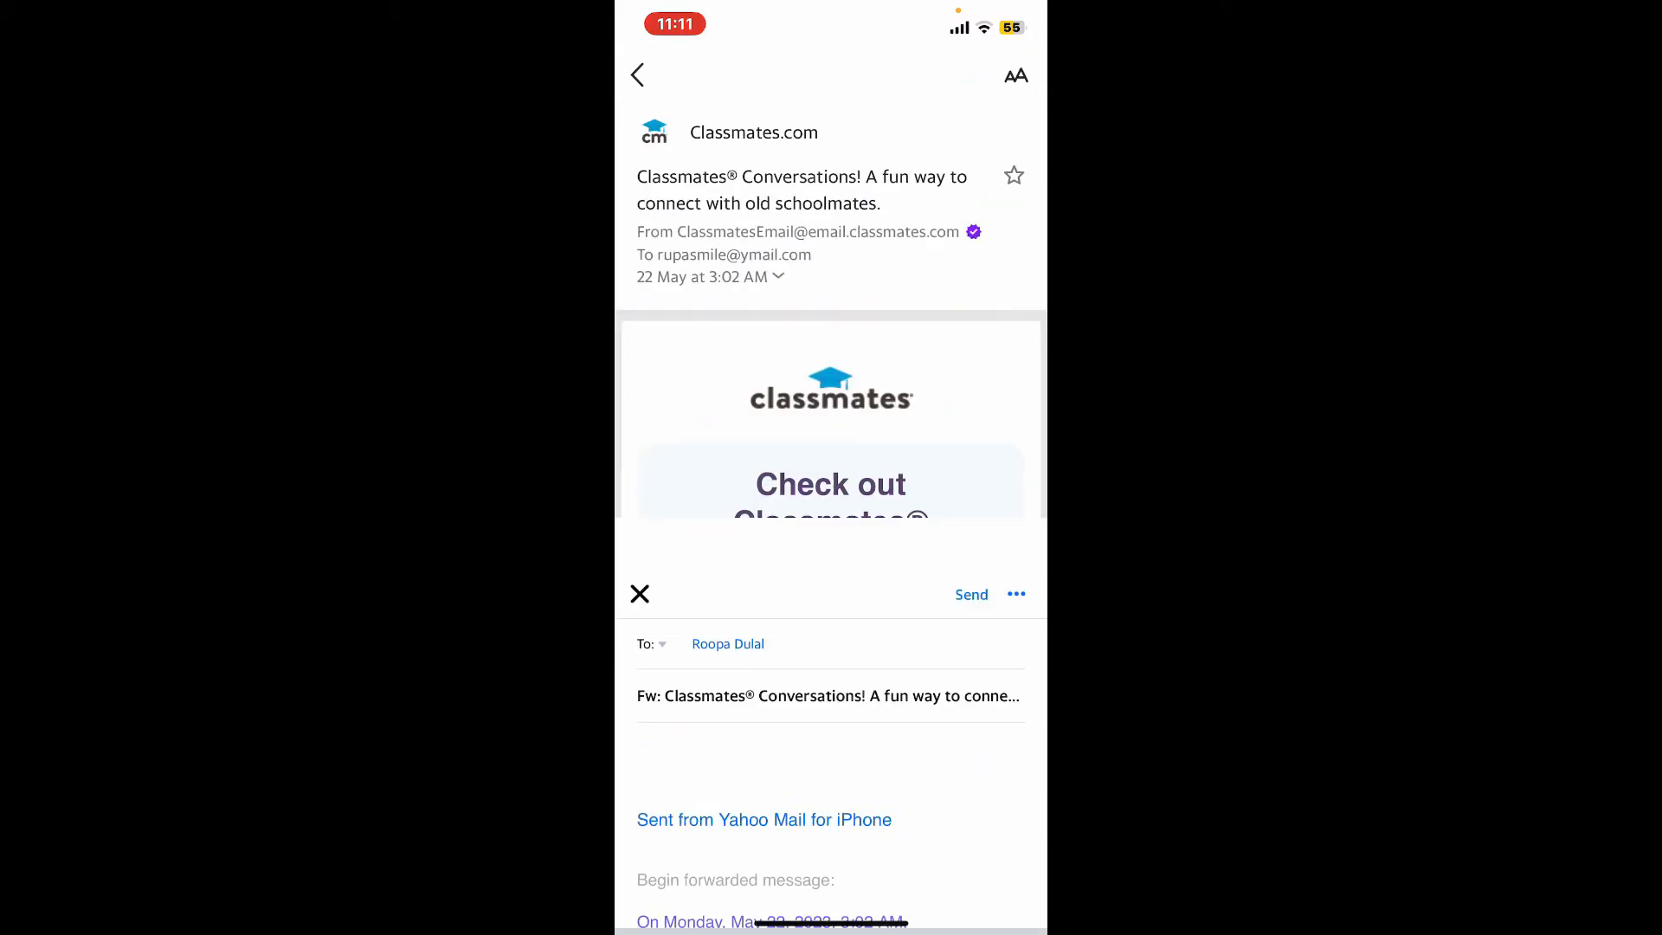
{"action": "left_click", "coordinate": [970, 594]}
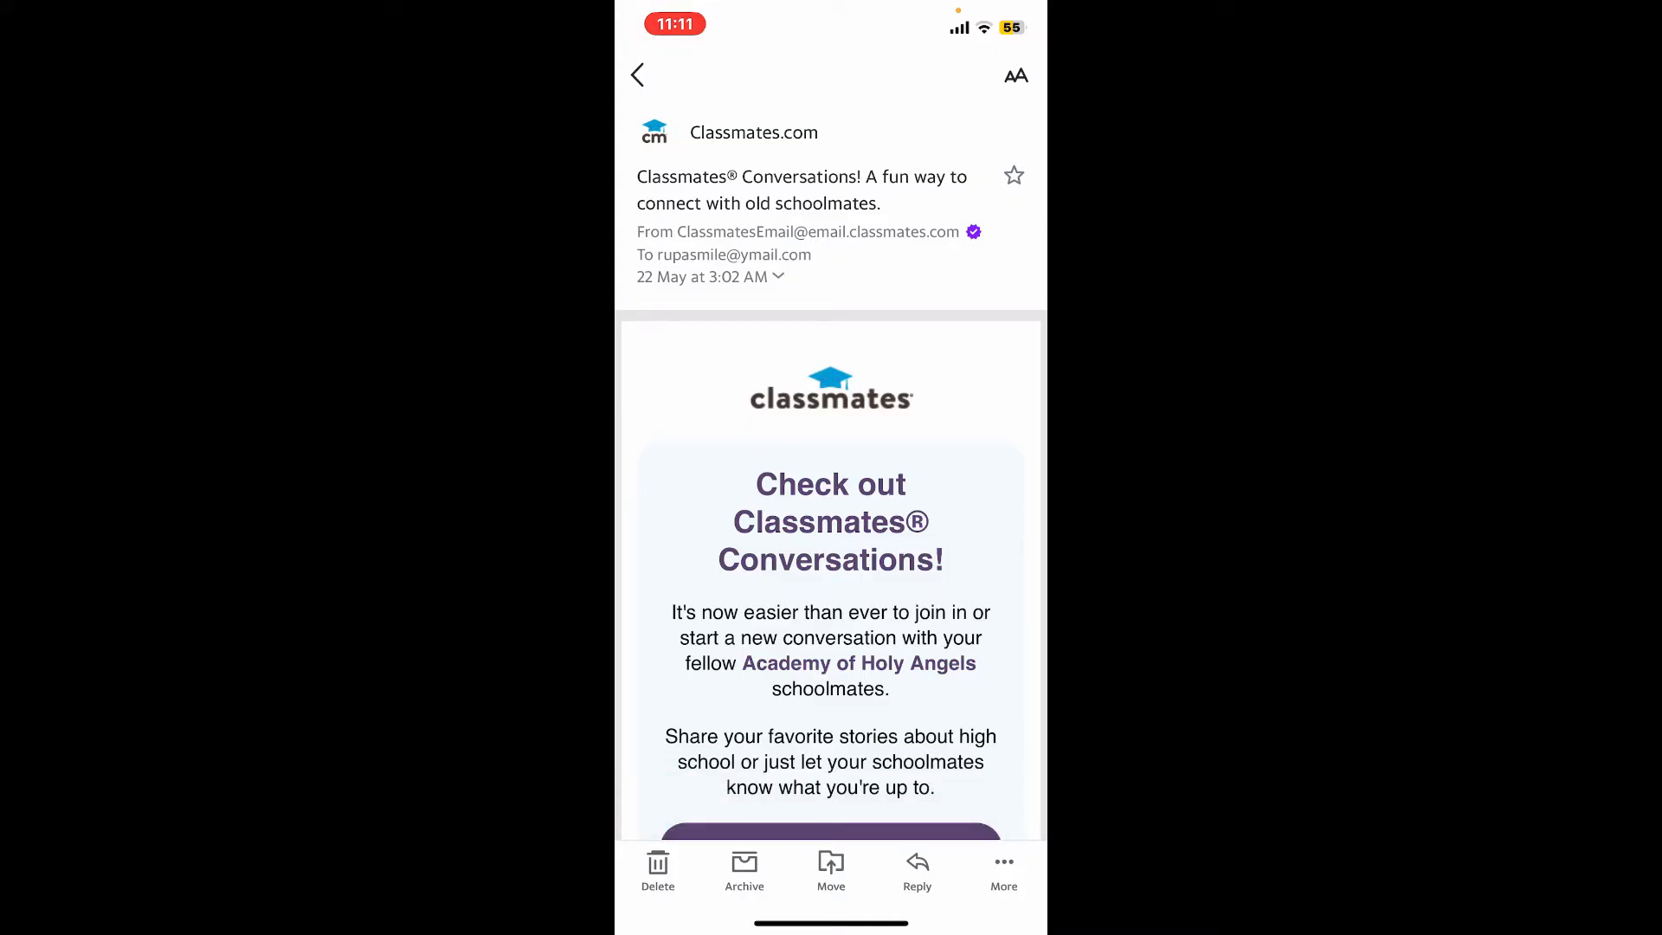
Step: Close Yahoo Mail and return to the iOS Home Screen
{"action": "left_click", "coordinate": [637, 74]}
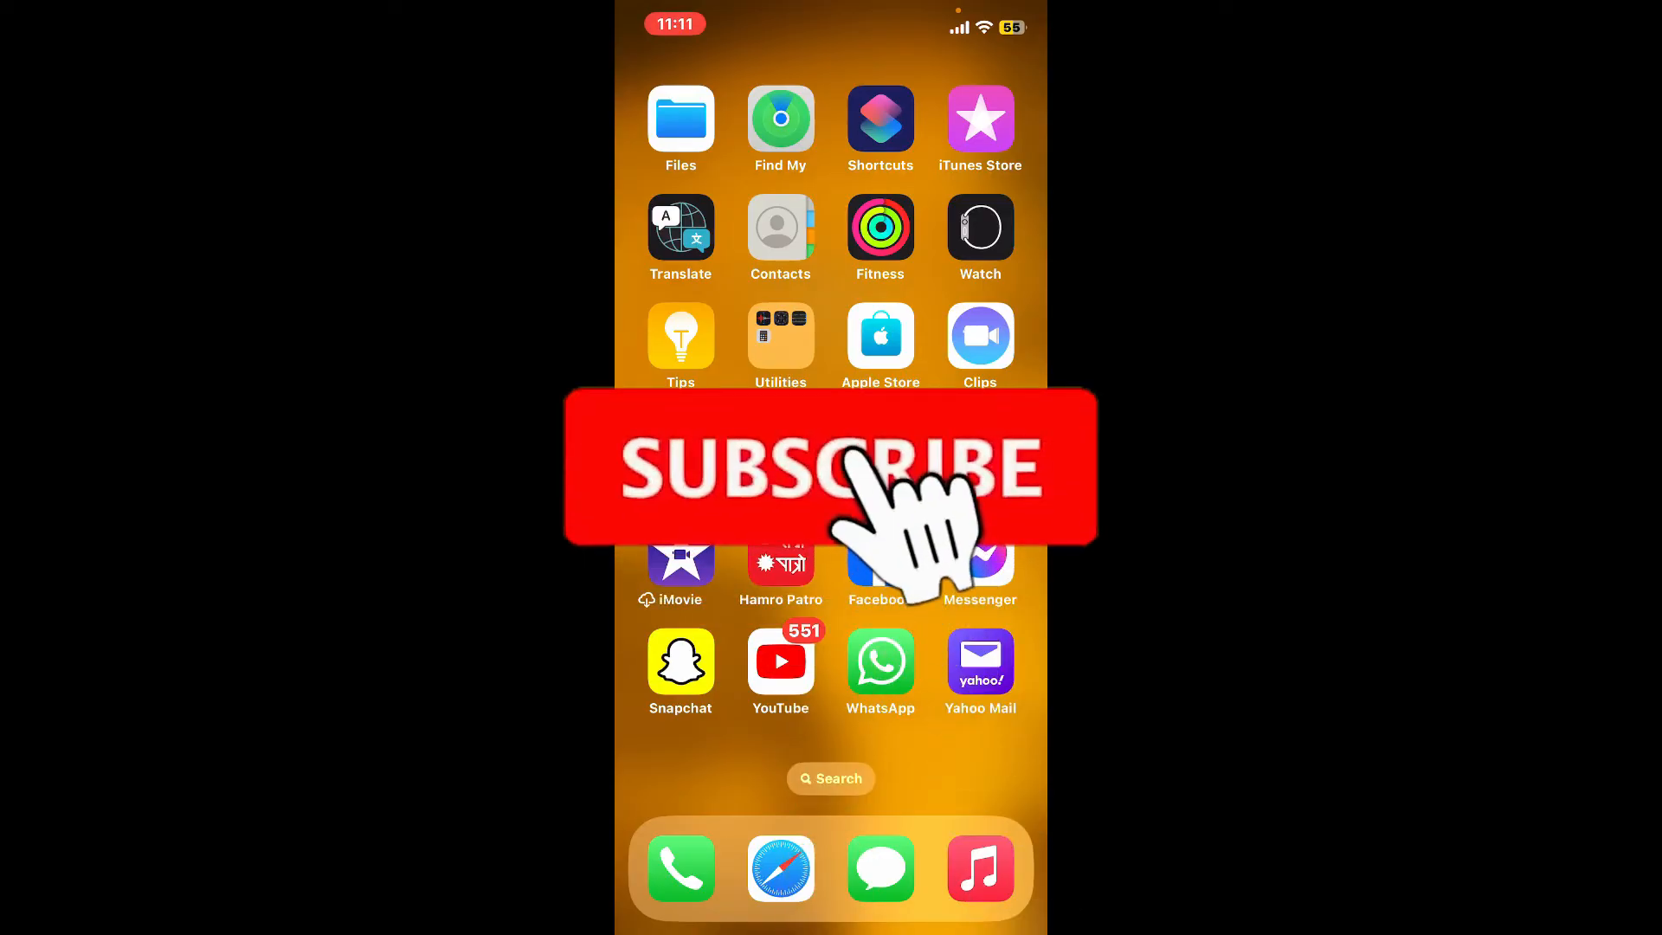
{"action": "left_click", "coordinate": [829, 465]}
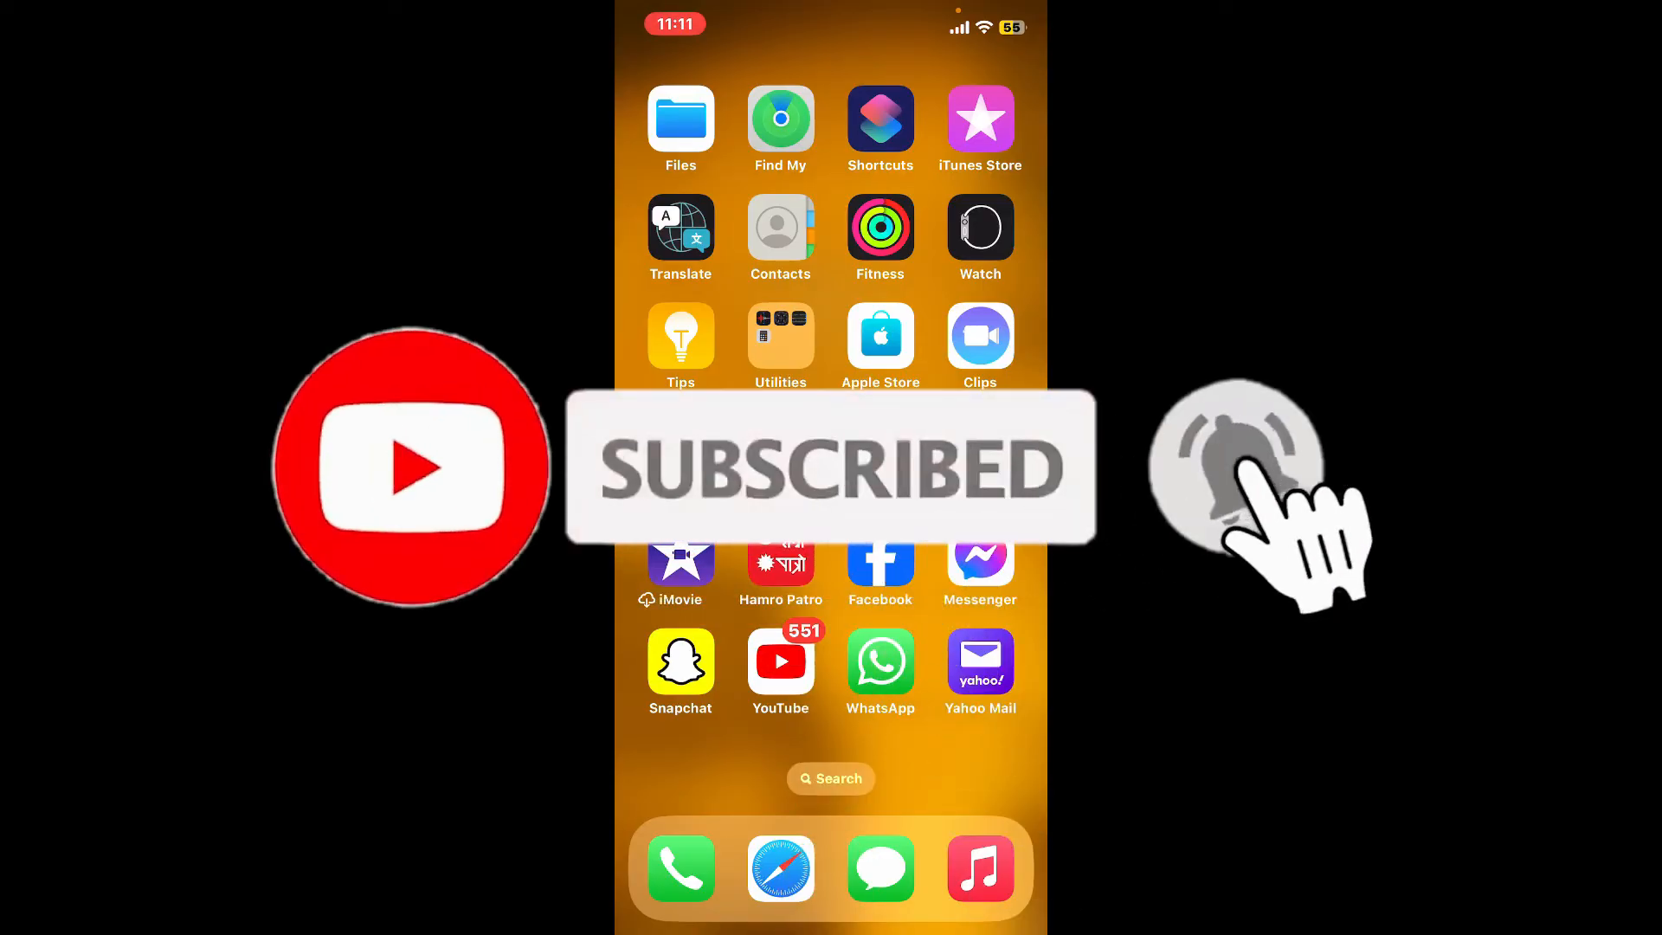